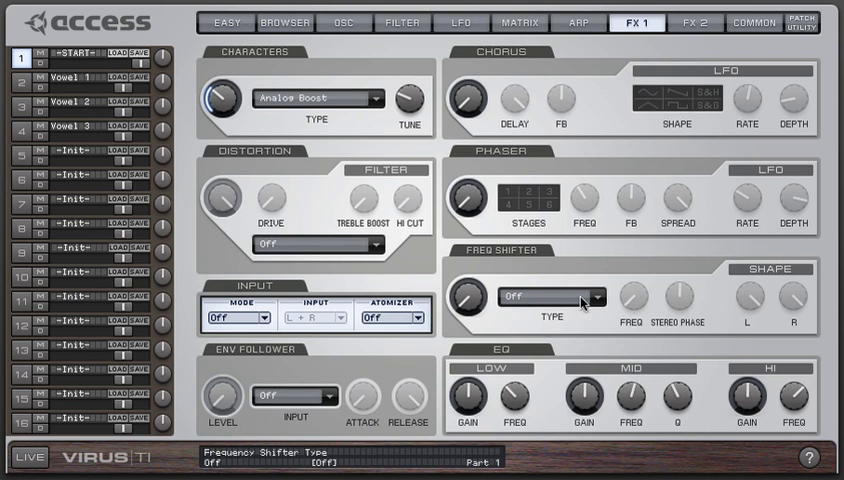
Set the Frequency Shifter type on FX1 to Vowel Filter, exposing vowel, stereo phase and resonance controls
left_click(552, 296)
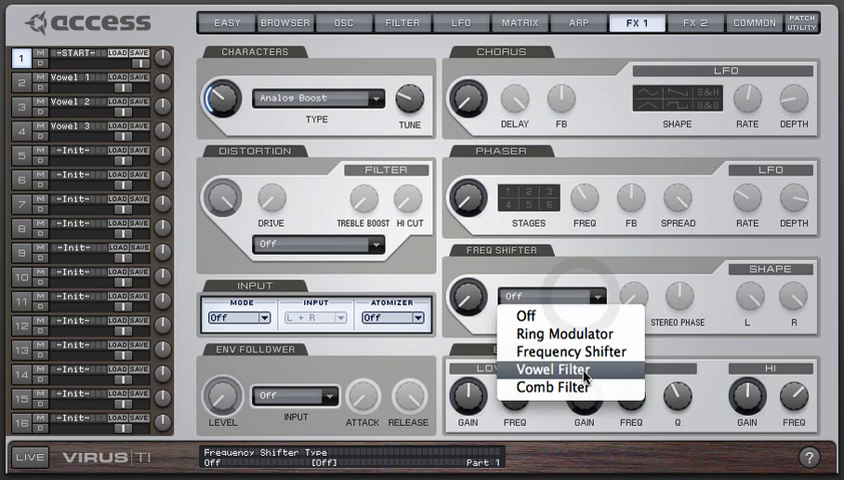
left_click(556, 368)
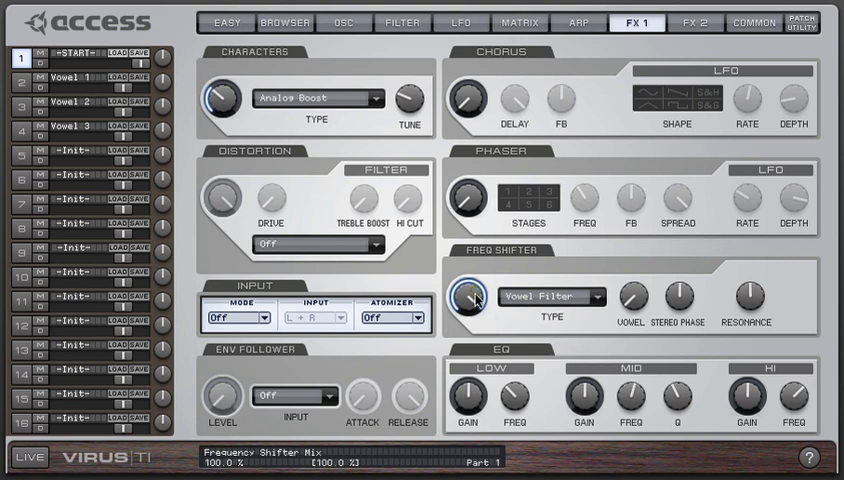
Audition the vowel filter by sweeping its mix, vowel frequency and raising resonance to about 49%
left_click_drag(474, 298, 474, 330)
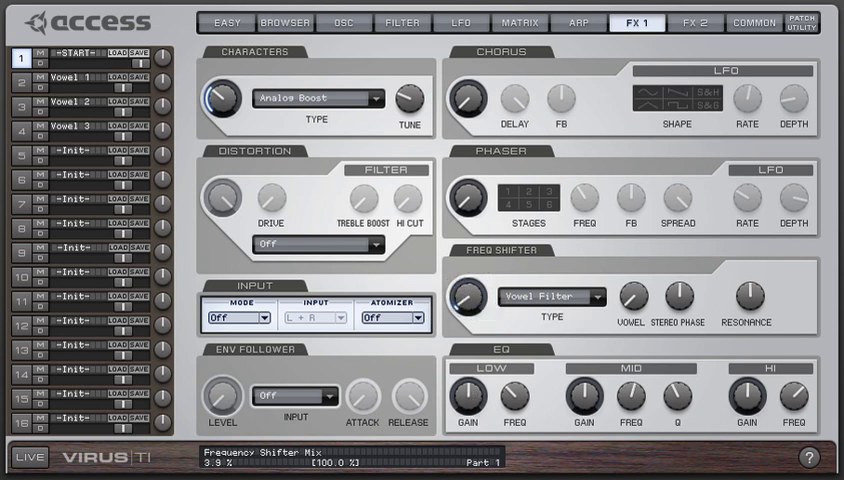
left_click_drag(470, 292, 470, 320)
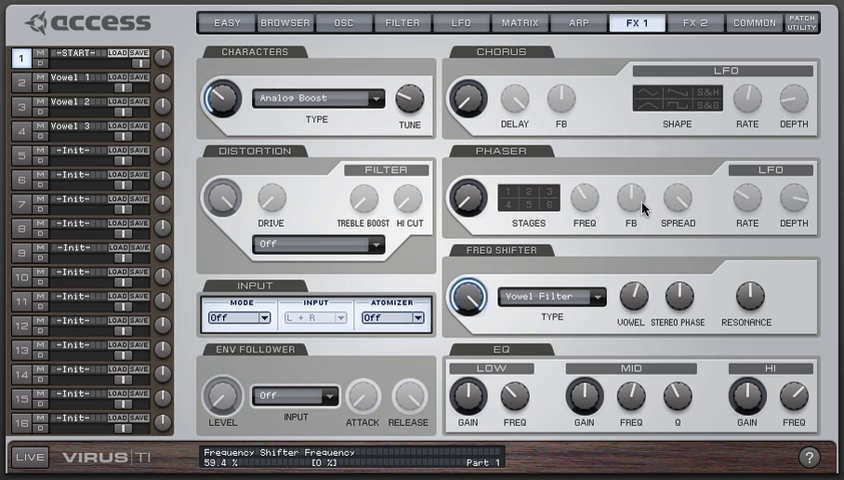
left_click_drag(628, 200, 628, 216)
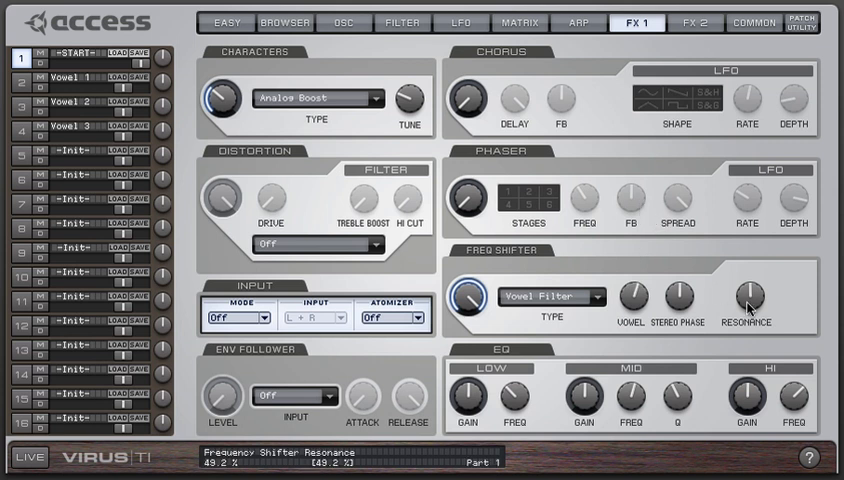
Sweep the vowel position again and shift the stereo phase offset while playing
left_click_drag(748, 300, 748, 290)
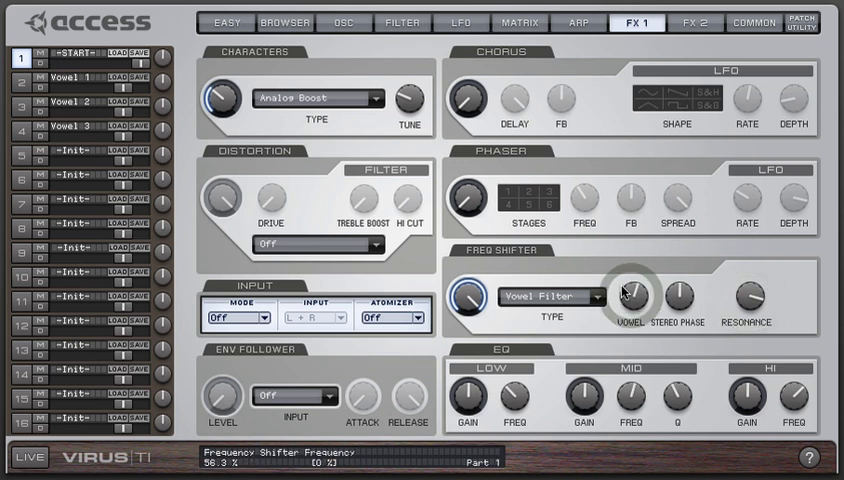
left_click_drag(624, 296, 624, 284)
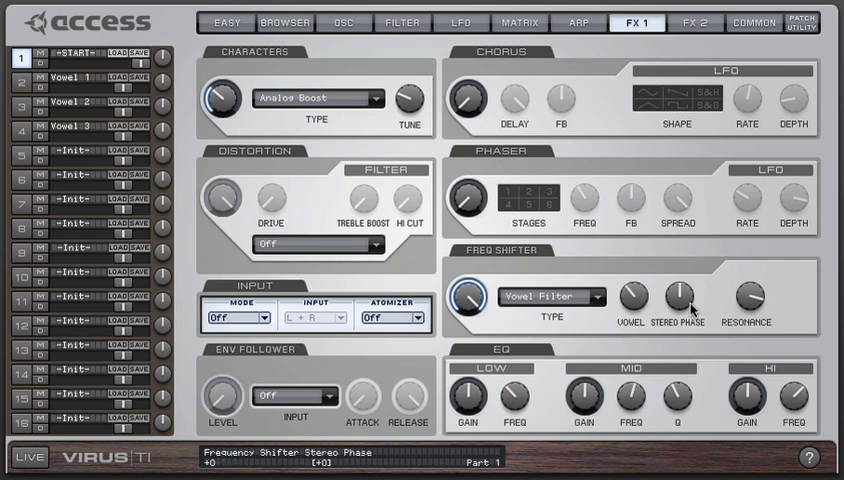
mouse_move(688, 308)
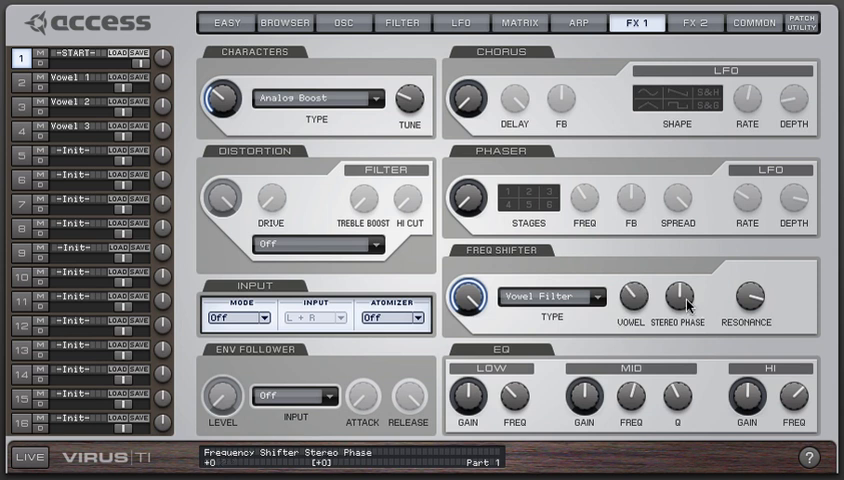
left_click_drag(688, 298, 690, 288)
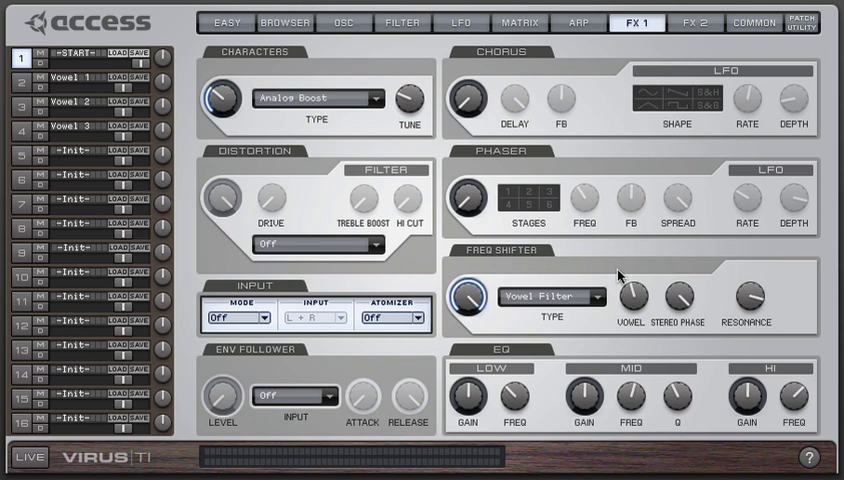
mouse_move(616, 284)
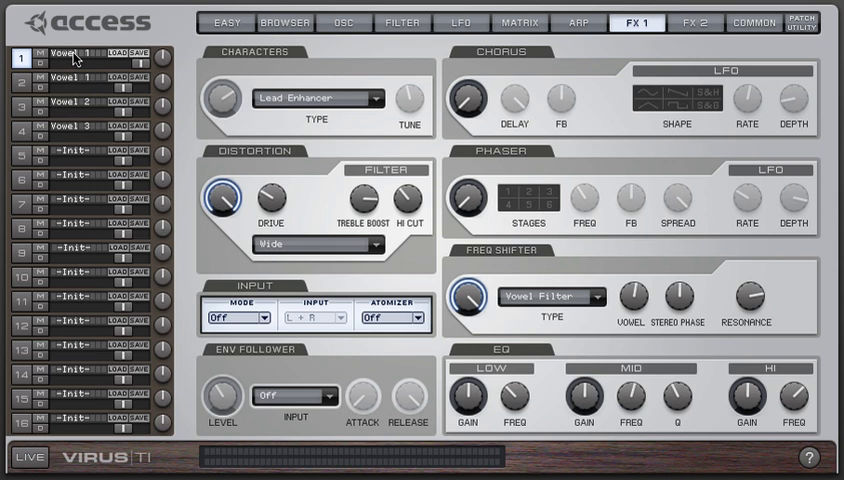
In the modulation matrix, route slot 2's destination to FreqShifter Freq so the vowel position is modulated
left_click(406, 100)
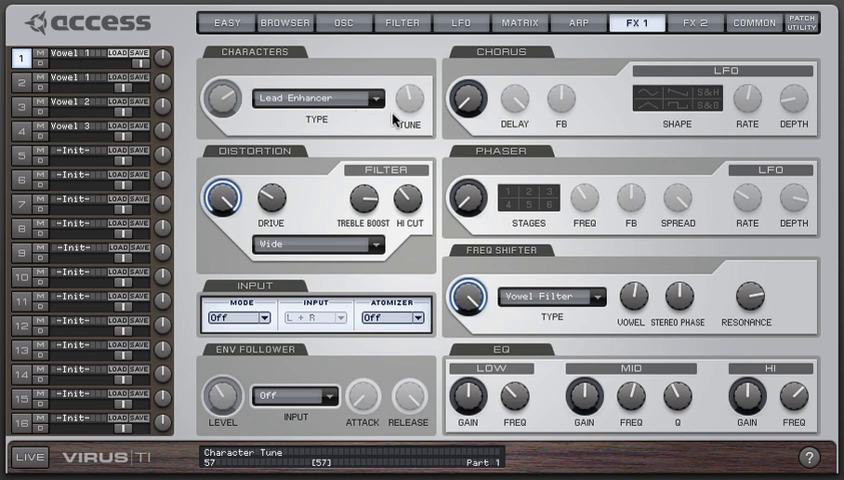
left_click(520, 22)
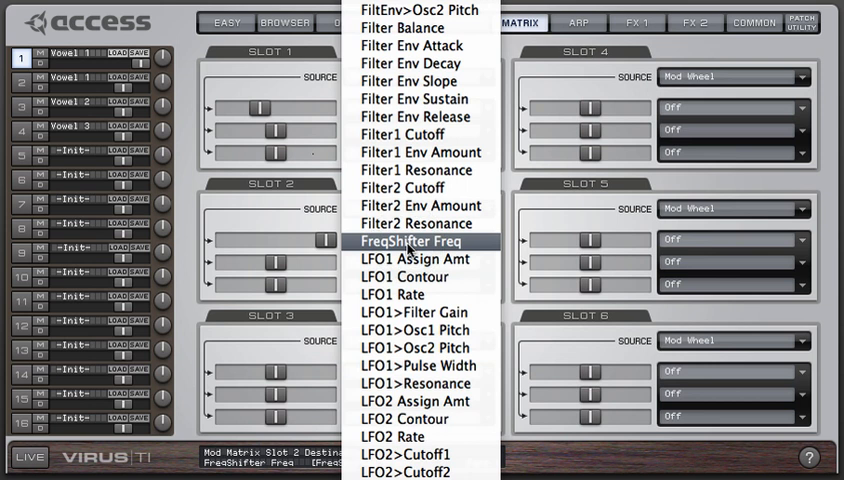
left_click(420, 240)
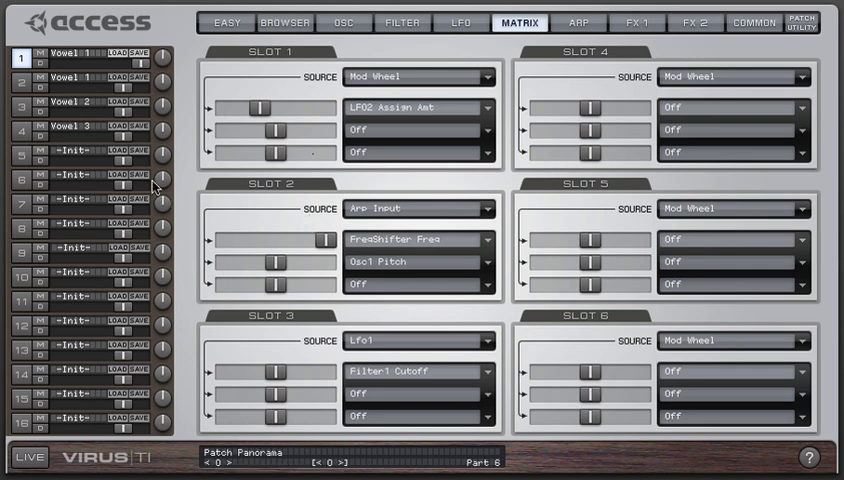
Load the next Vowel patch, confirm LFO 2 targets FreqShifter Freq, and return to FX1 showing the Vowel Filter
left_click(70, 108)
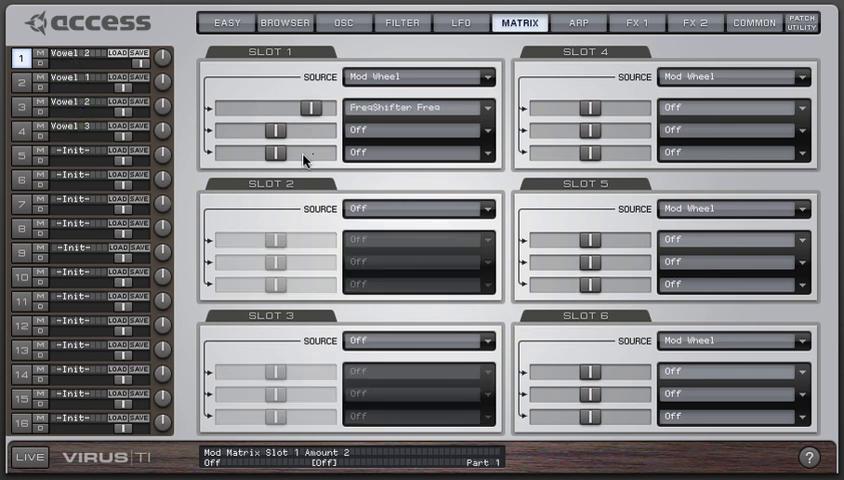
left_click(460, 22)
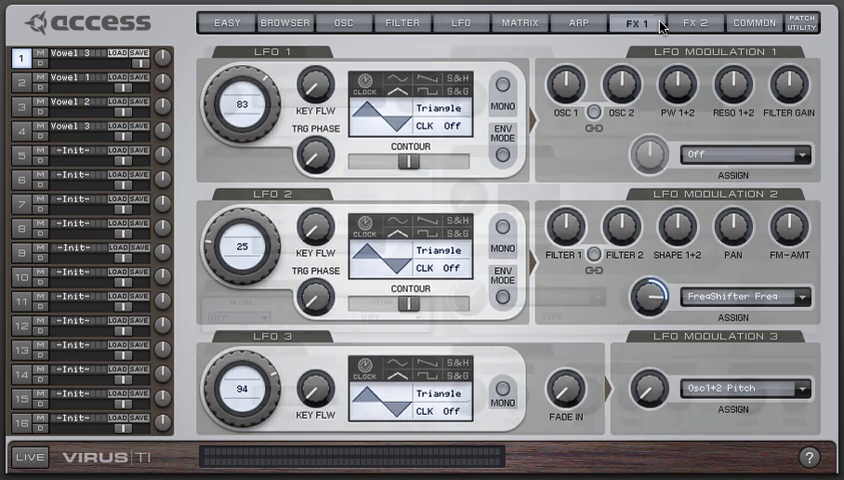
left_click(636, 22)
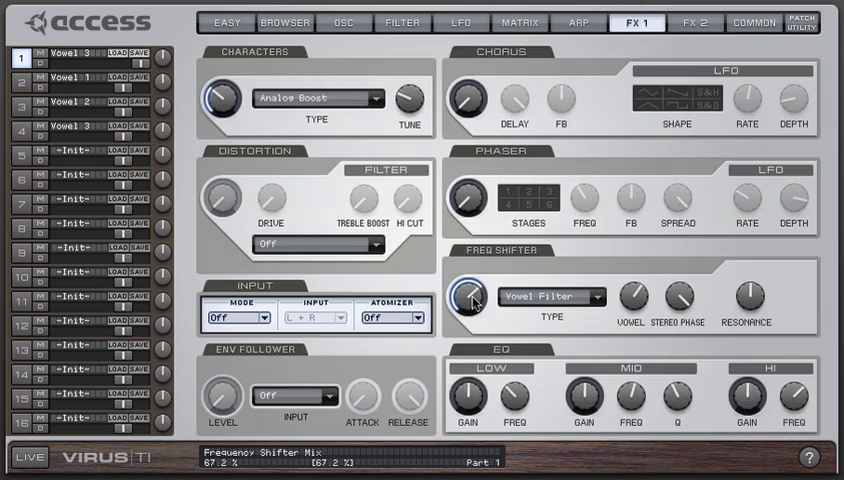